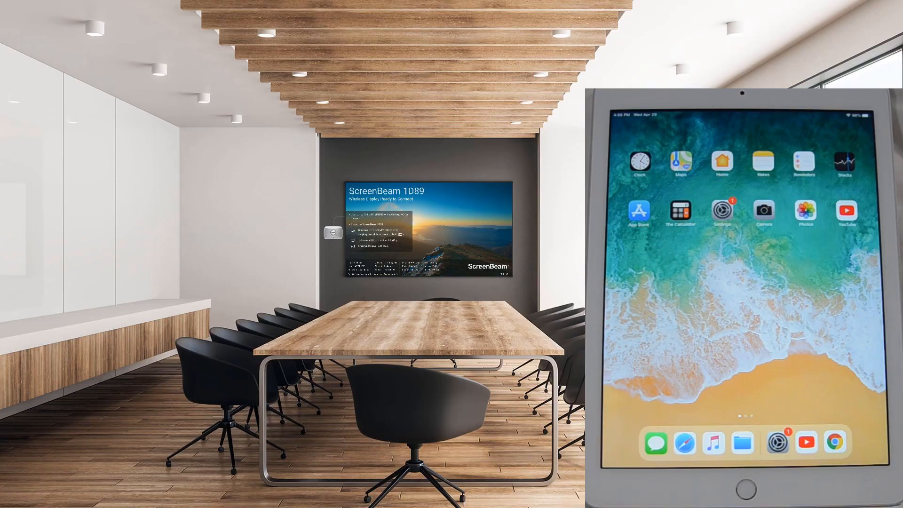
# Launch Settings from the dock so AirPlay mirroring to the ScreenBeam display can begin.
pyautogui.click(777, 442)
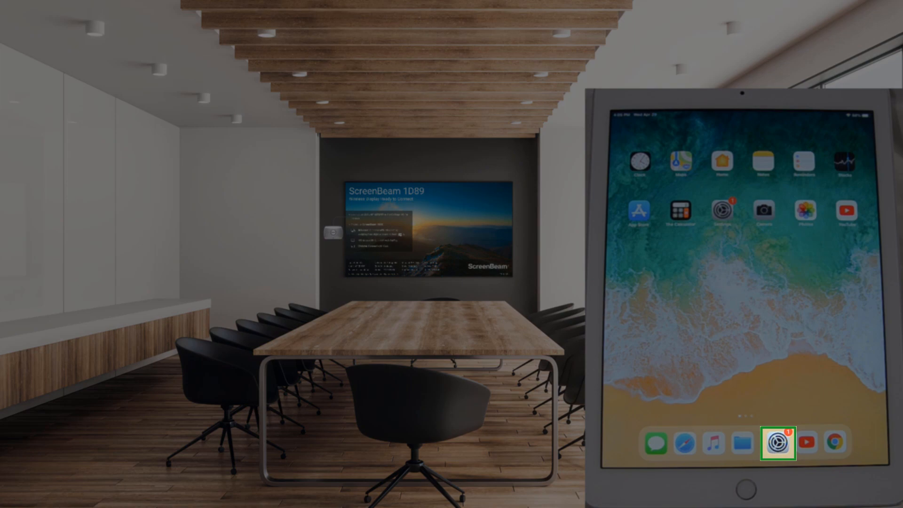
pyautogui.click(776, 443)
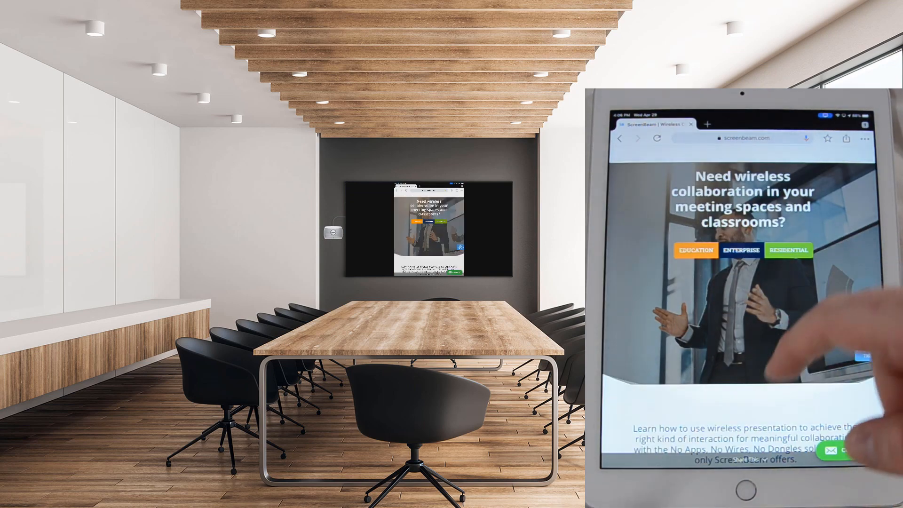
# Scroll down the screenbeam.com How to Connect page while it mirrors to the room display.
pyautogui.scroll(-3)
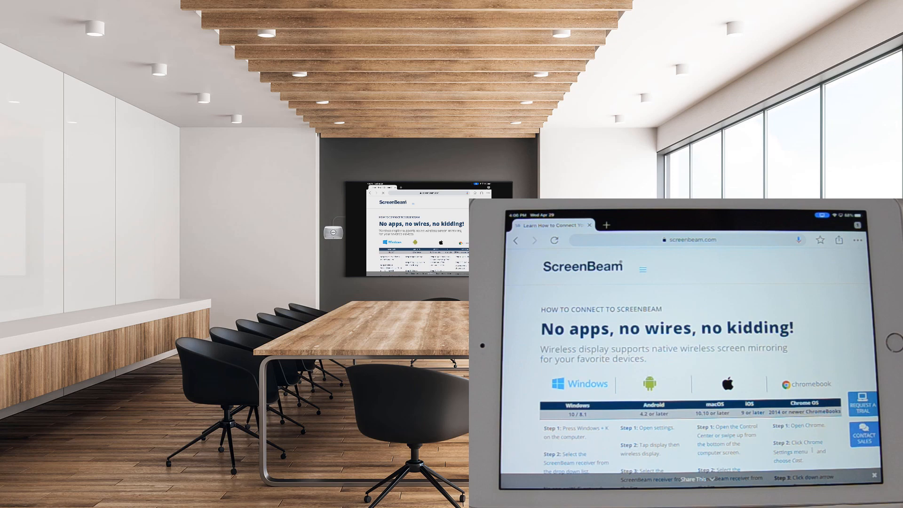
pyautogui.scroll(-3)
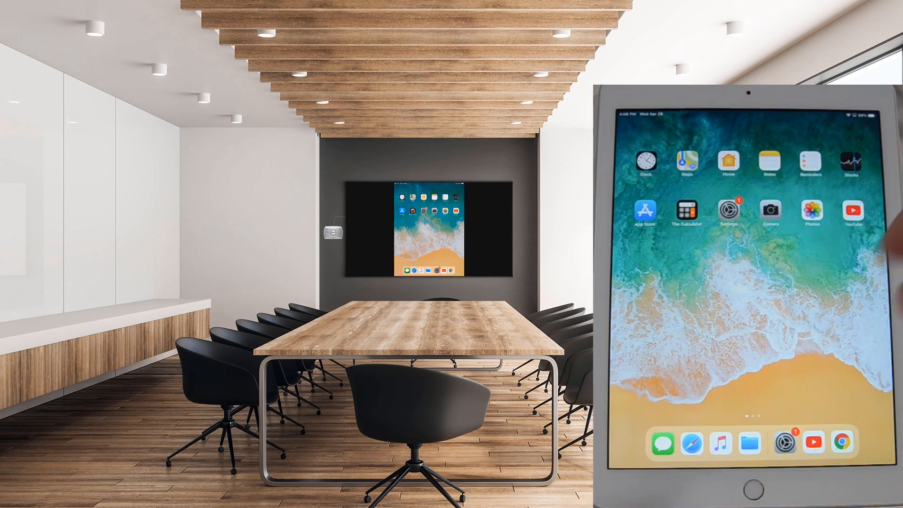
# Start the Reverse Engineering the Modern Classroom video on ScreenBeam Inc.'s channel, then browse its Playlists.
pyautogui.click(853, 210)
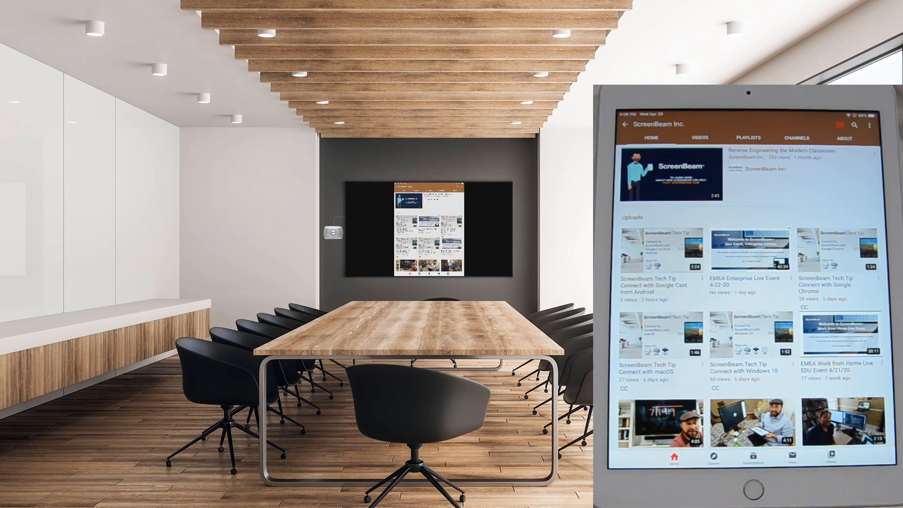
pyautogui.click(667, 176)
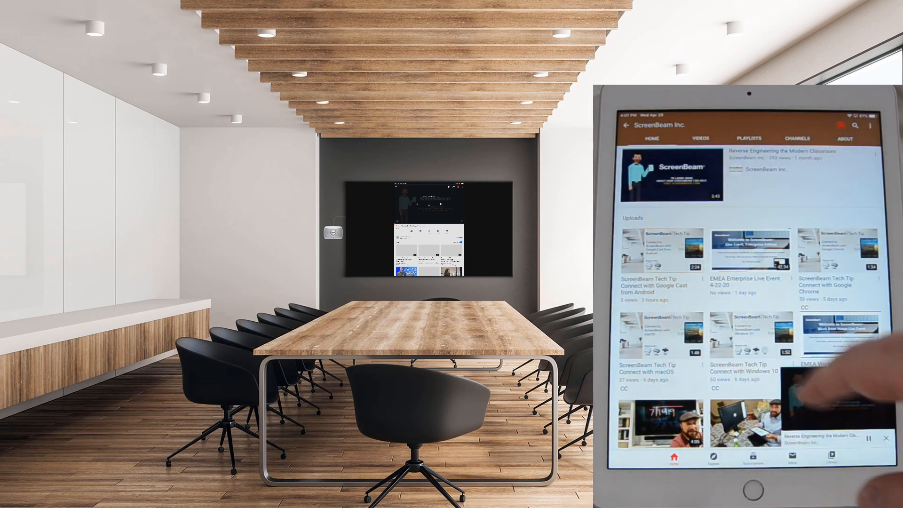
pyautogui.scroll(-3)
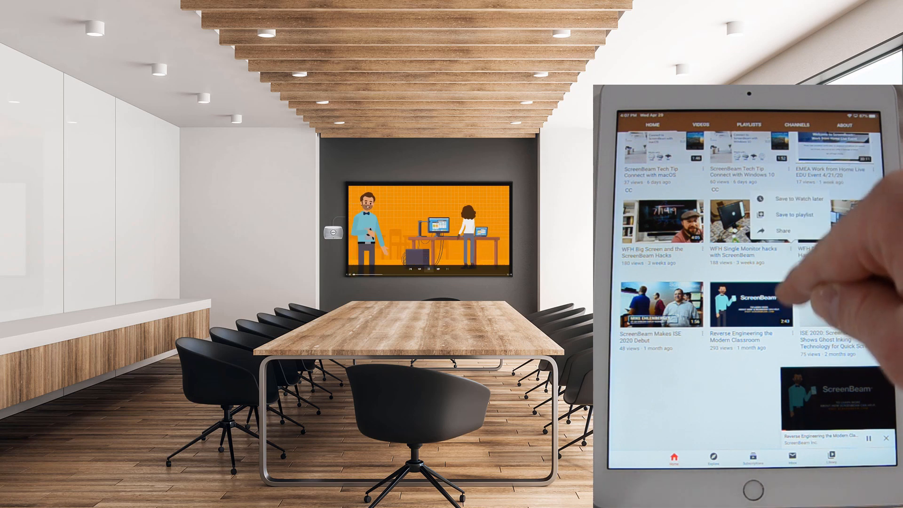
pyautogui.click(748, 123)
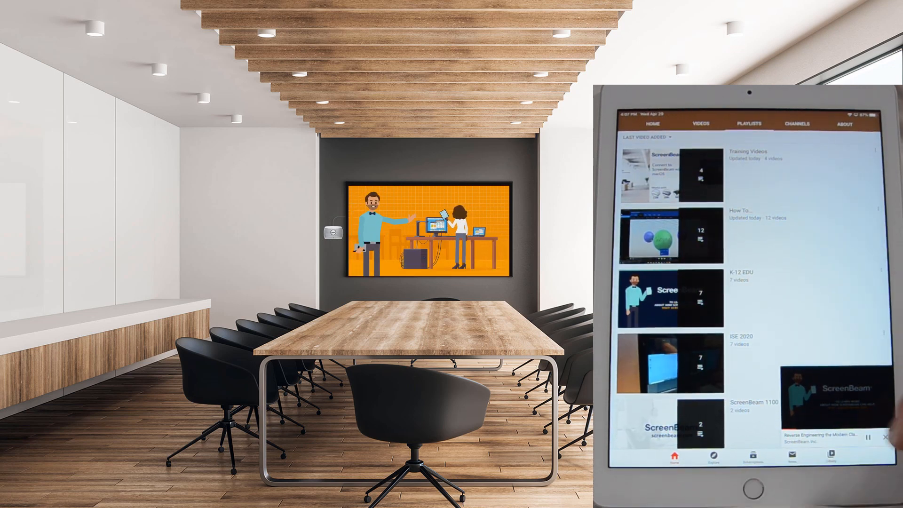